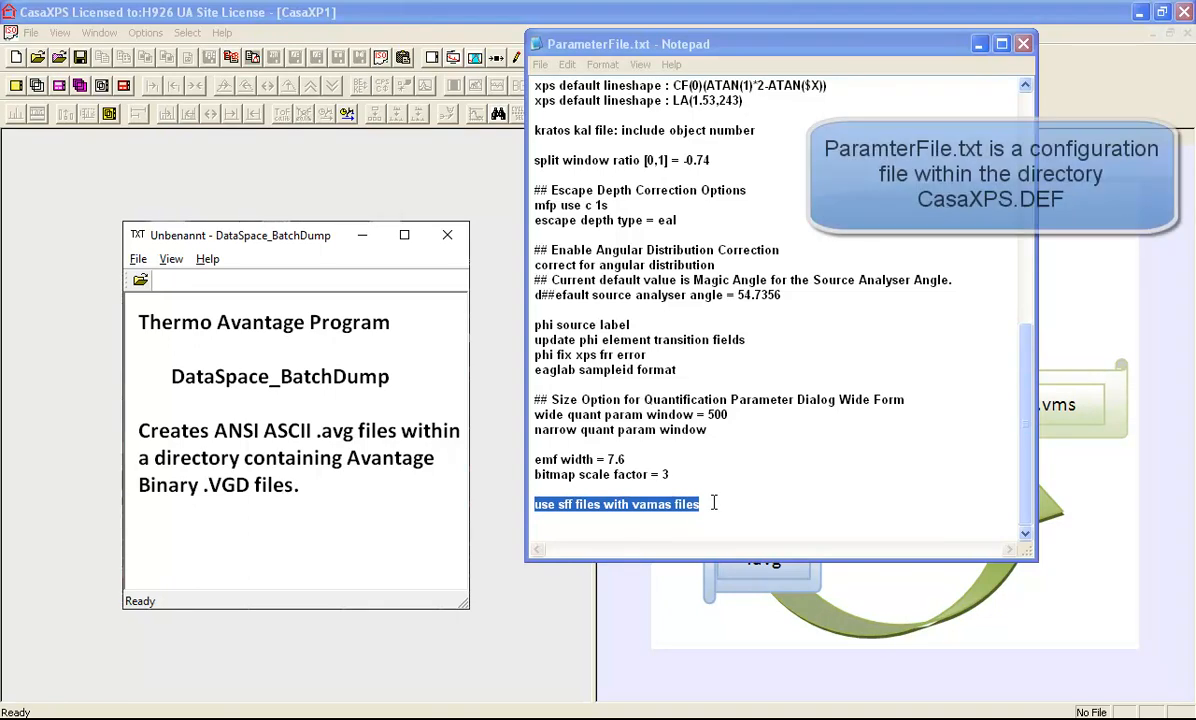
mouse_move(572, 524)
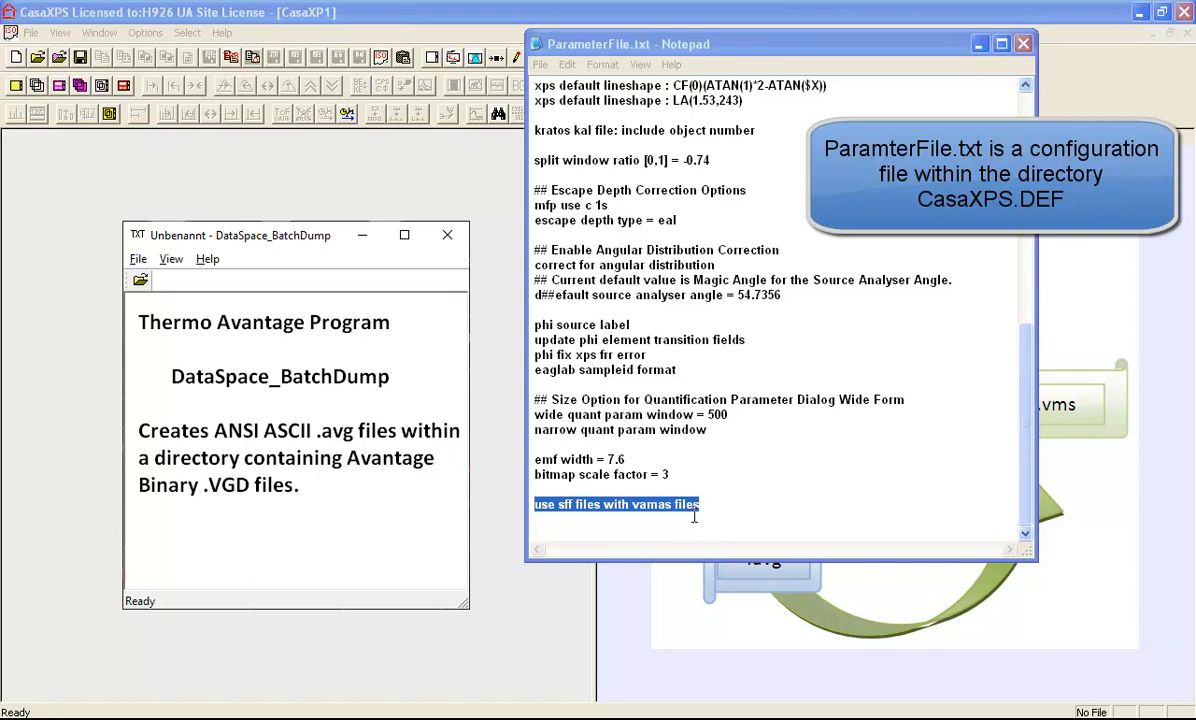
Step: Choose al-foil-curve-fitting-paper.vms in the Aluminium folder as the VAMAS file to open
left_click(708, 504)
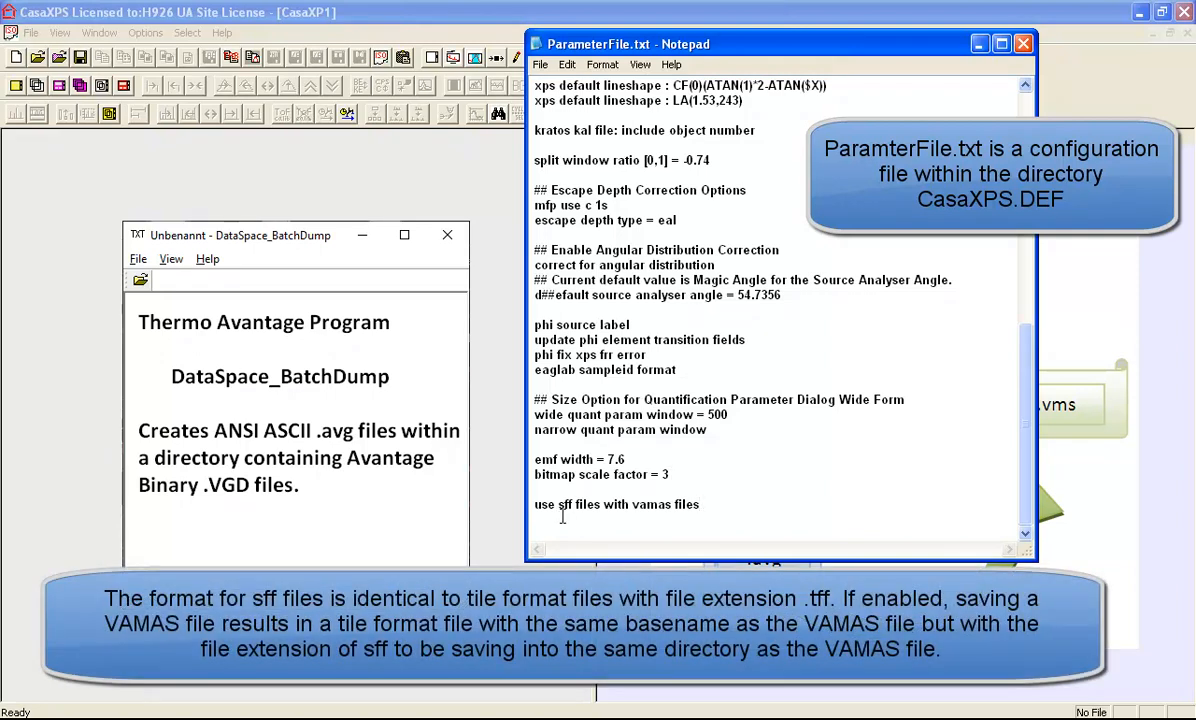
mouse_move(568, 516)
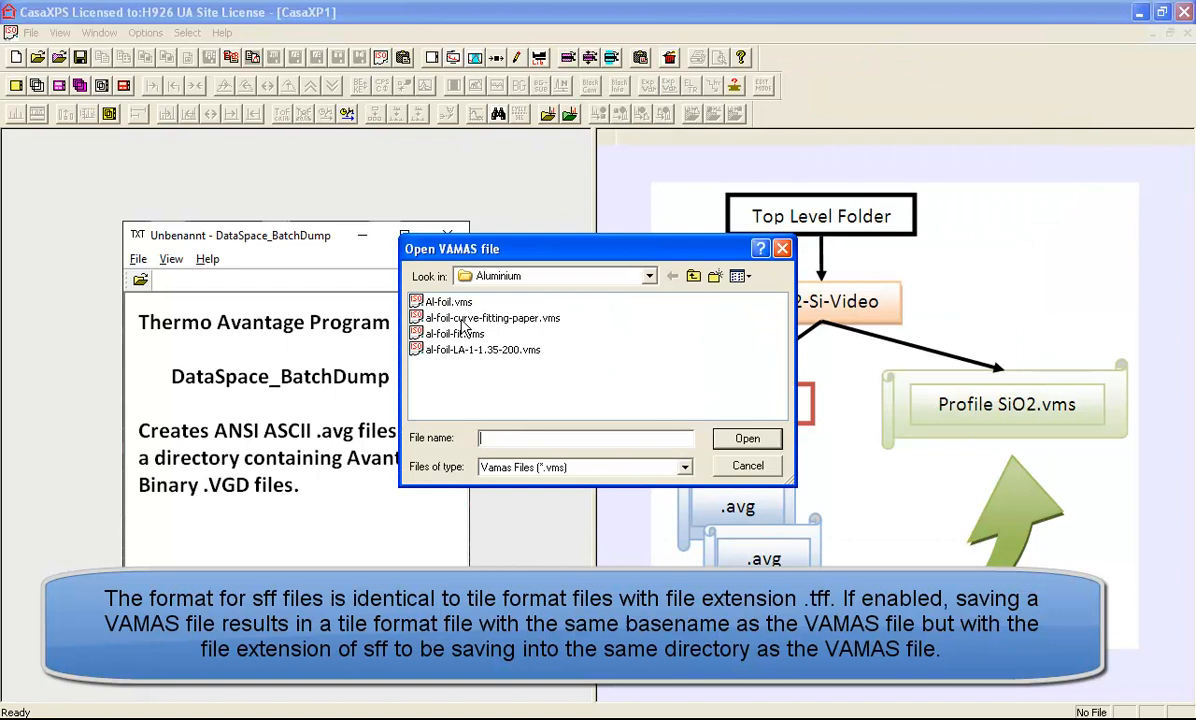
left_click(488, 318)
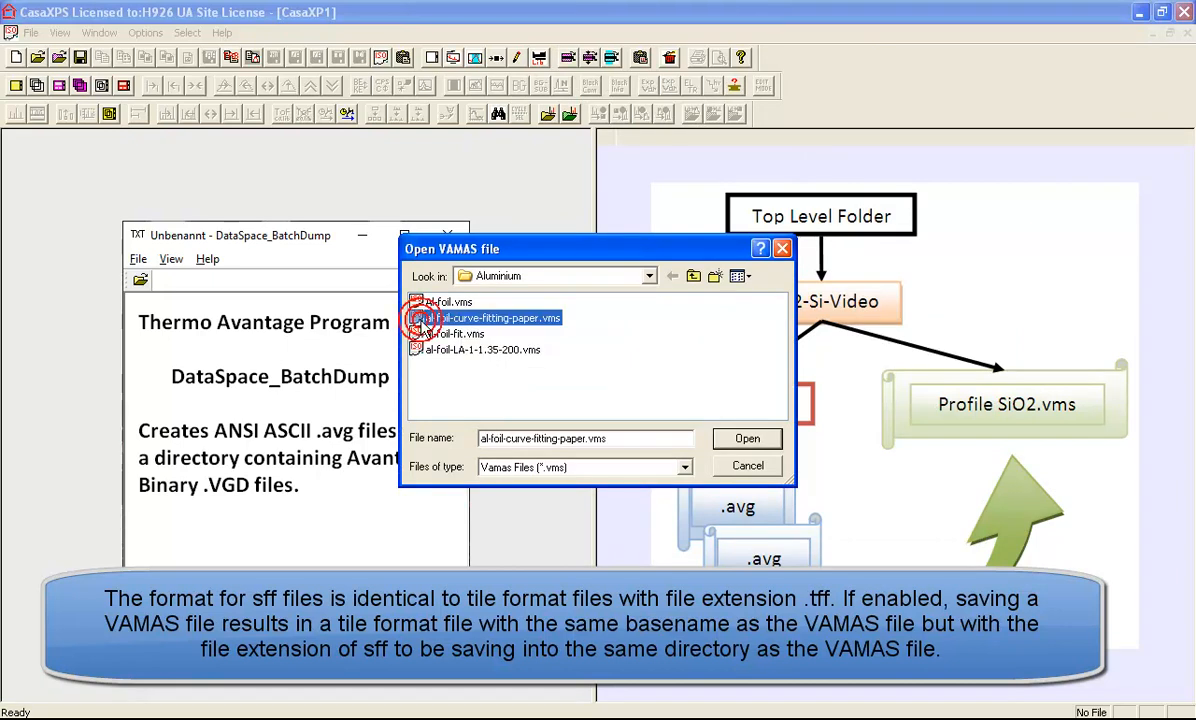
mouse_move(488, 332)
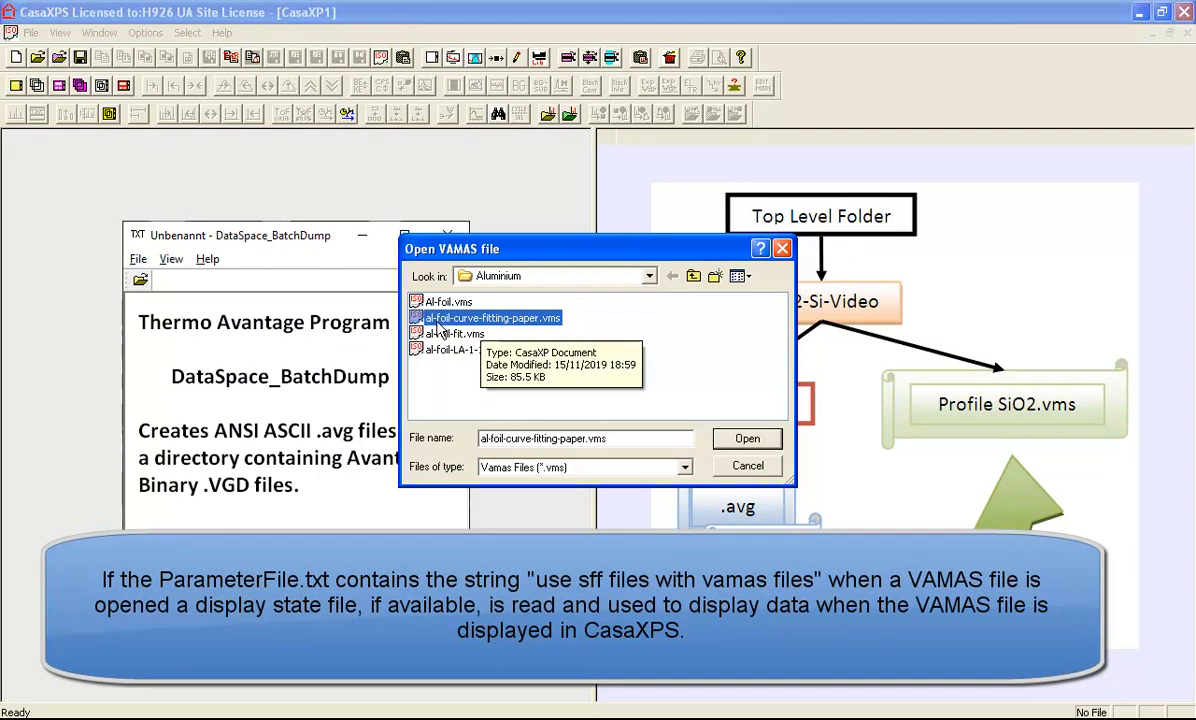
mouse_move(484, 332)
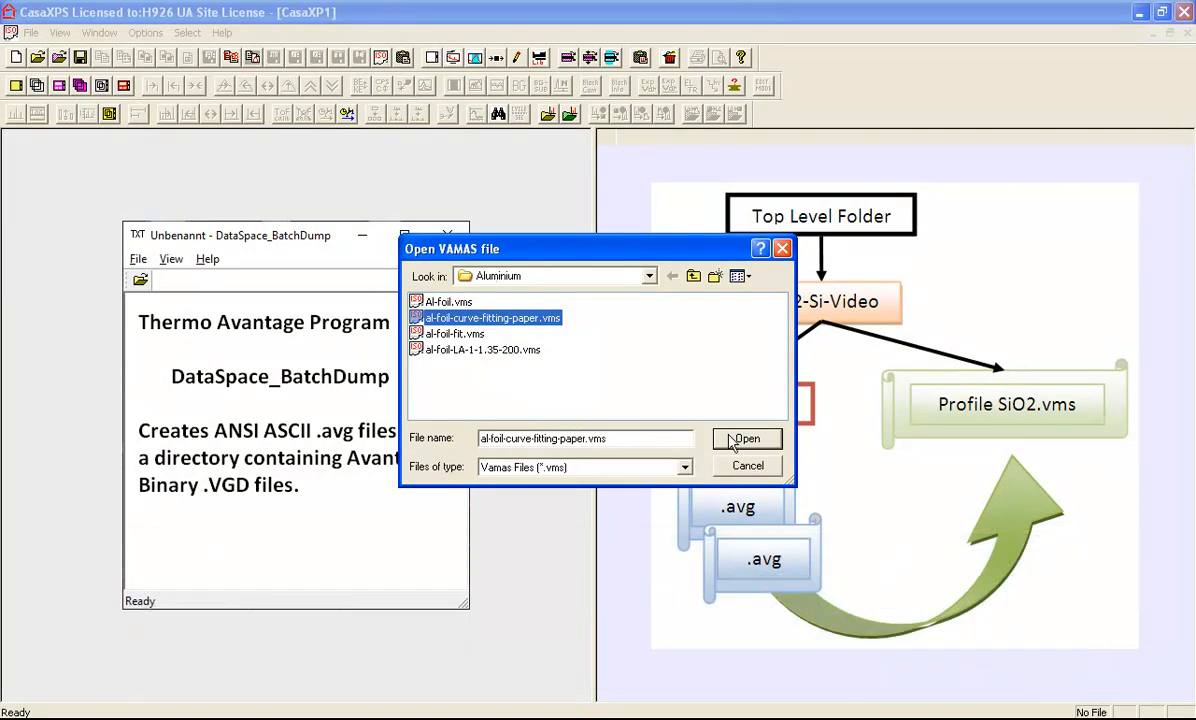
Step: Load the chosen file, showing the Al 2p spectrum with fitted metal and oxide components
left_click(748, 440)
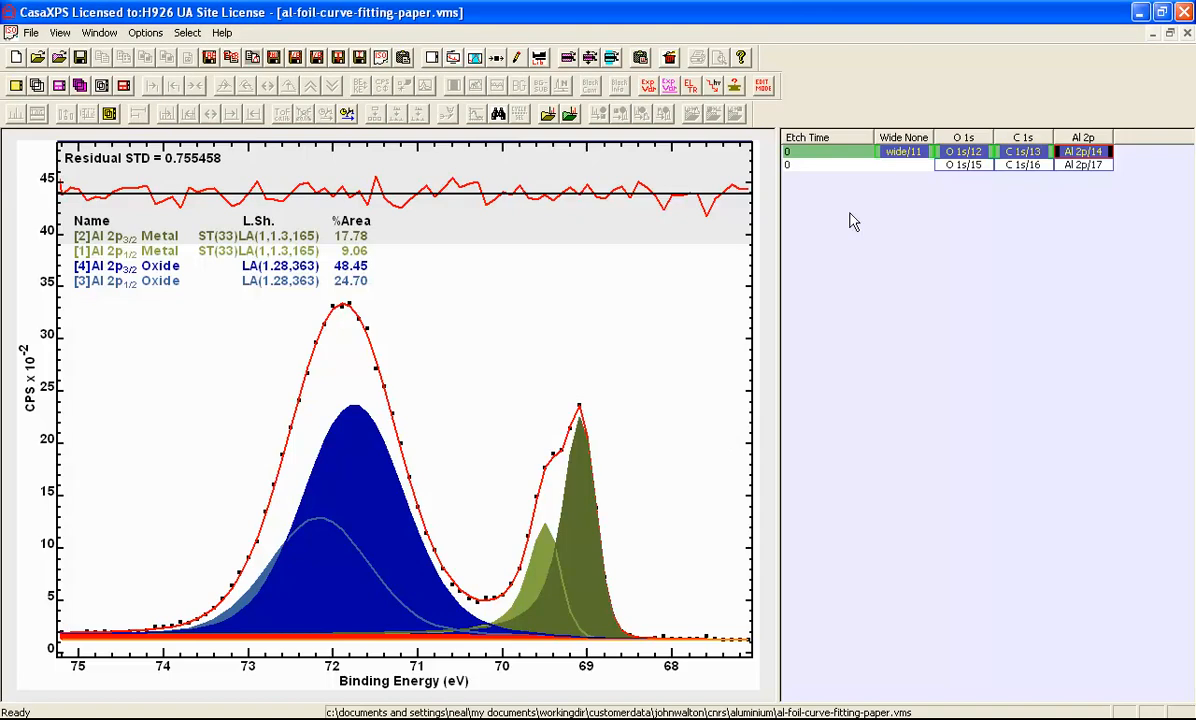
mouse_move(1064, 180)
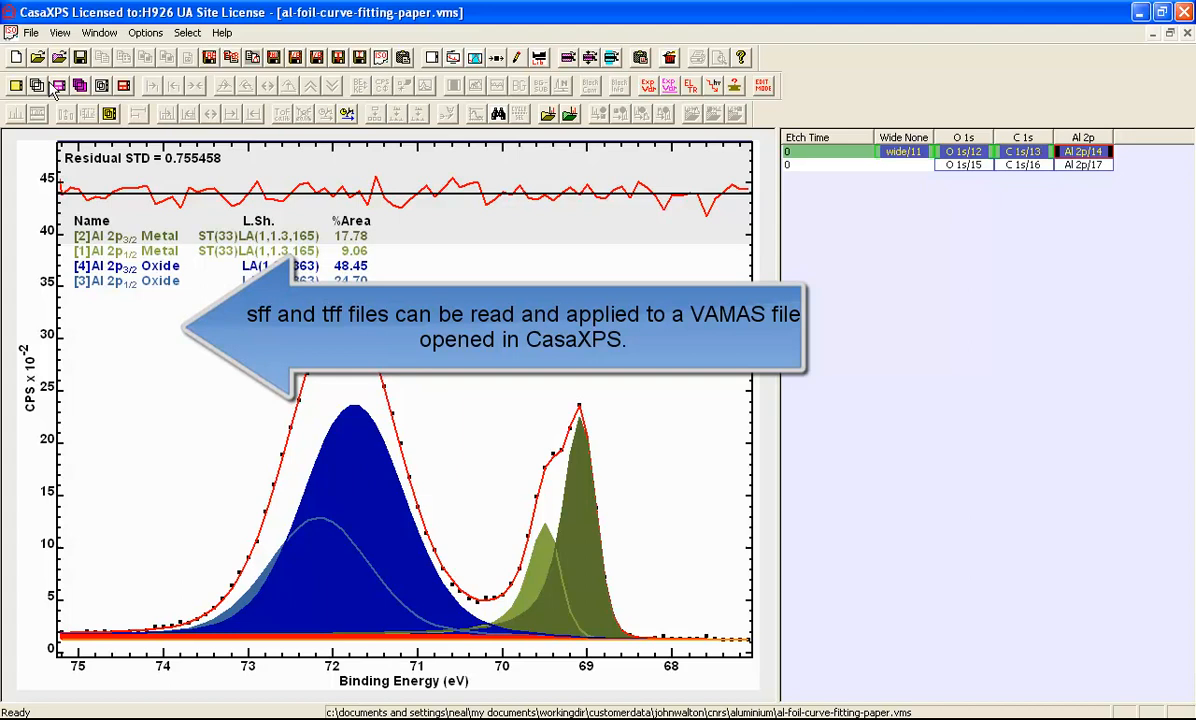
Step: From Load Tile Format File, view al-foil-curve-fitting-paper.sff display-state settings in Notepad
left_click(32, 32)
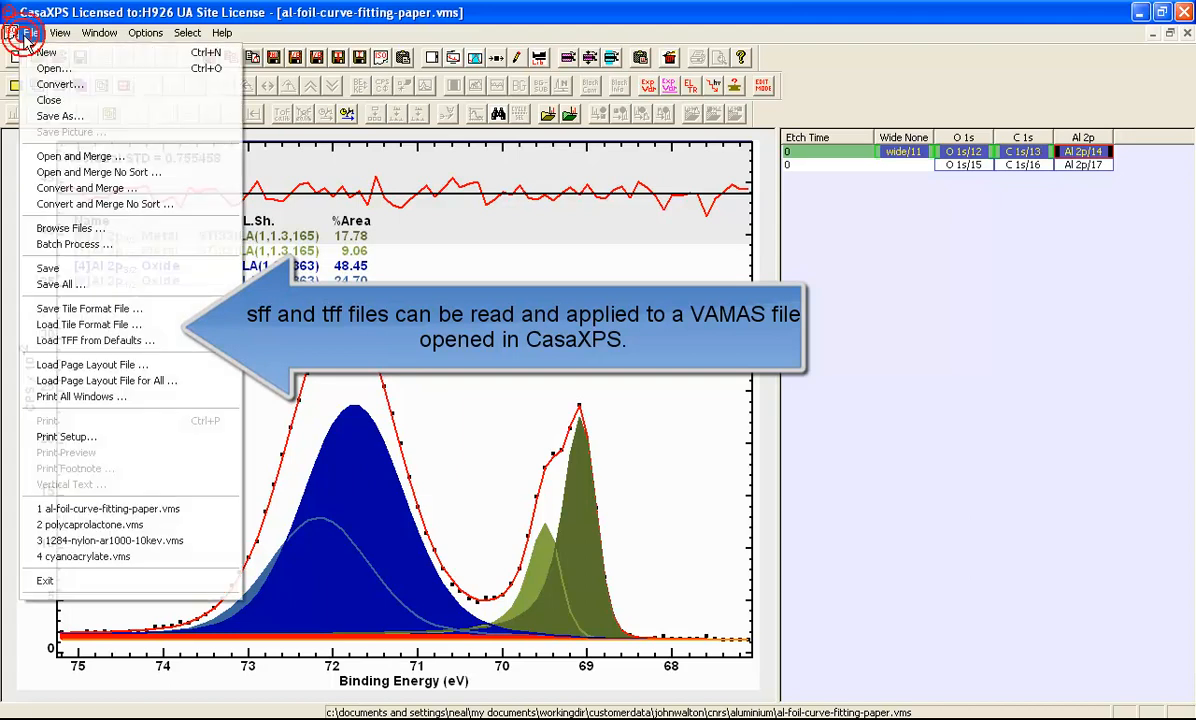
left_click(88, 308)
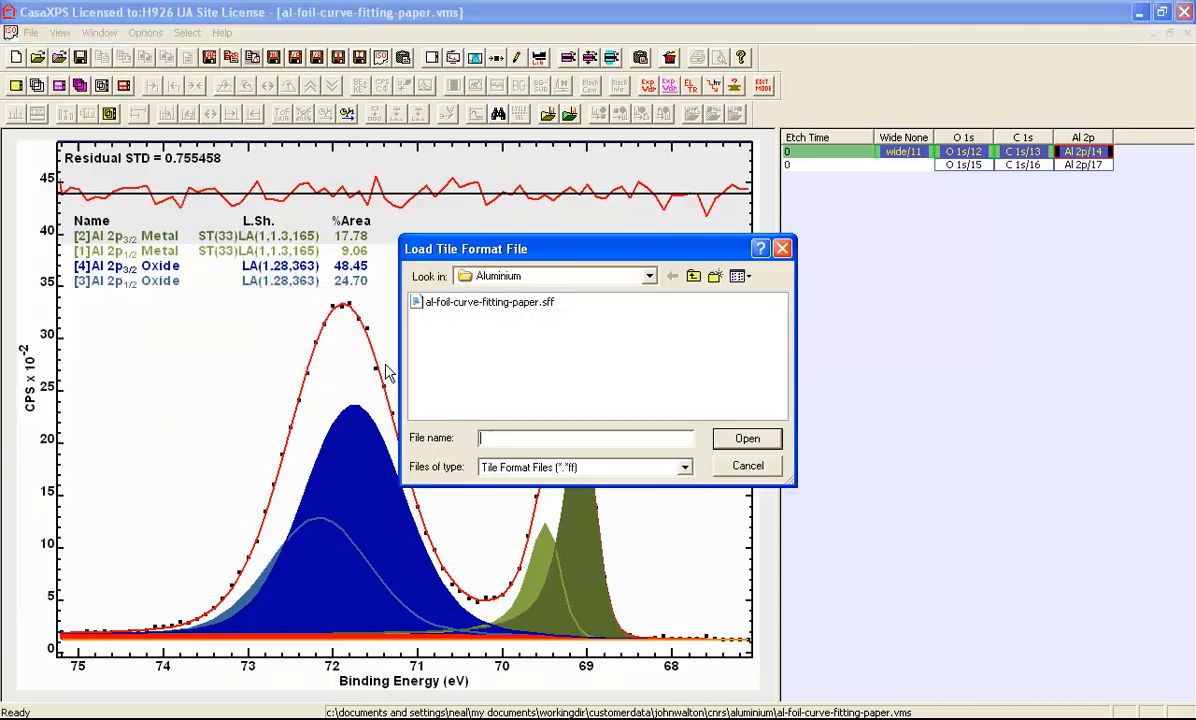
mouse_move(548, 318)
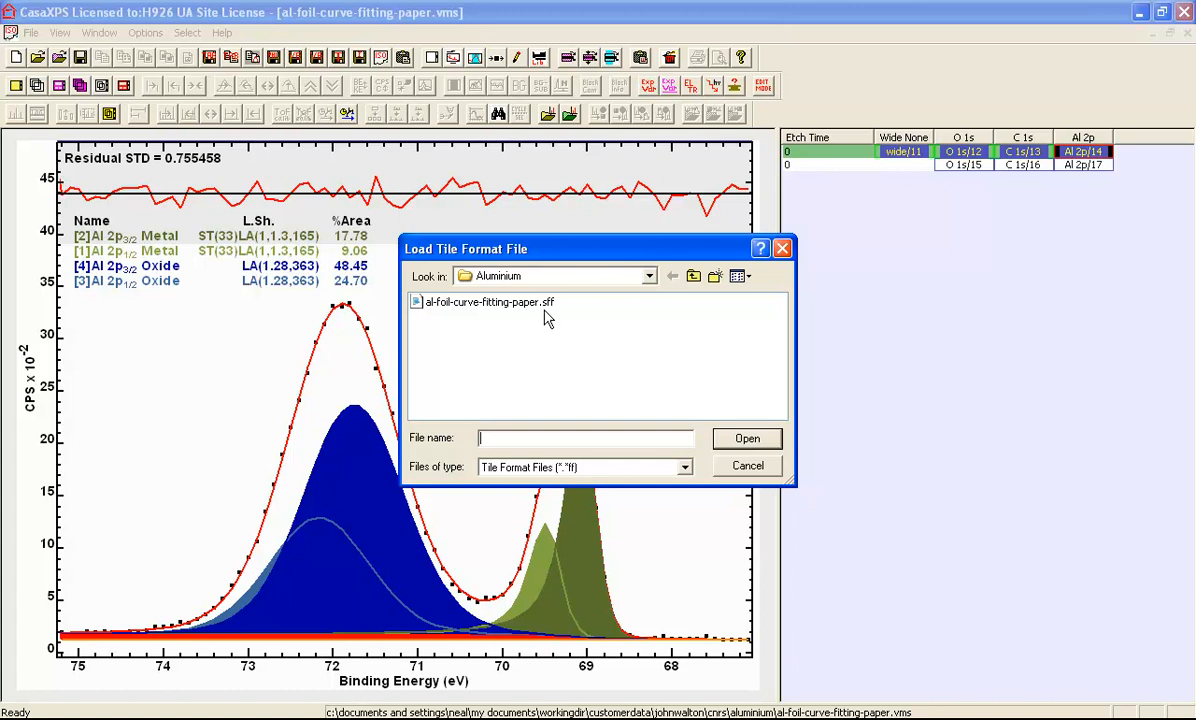
right_click(484, 300)
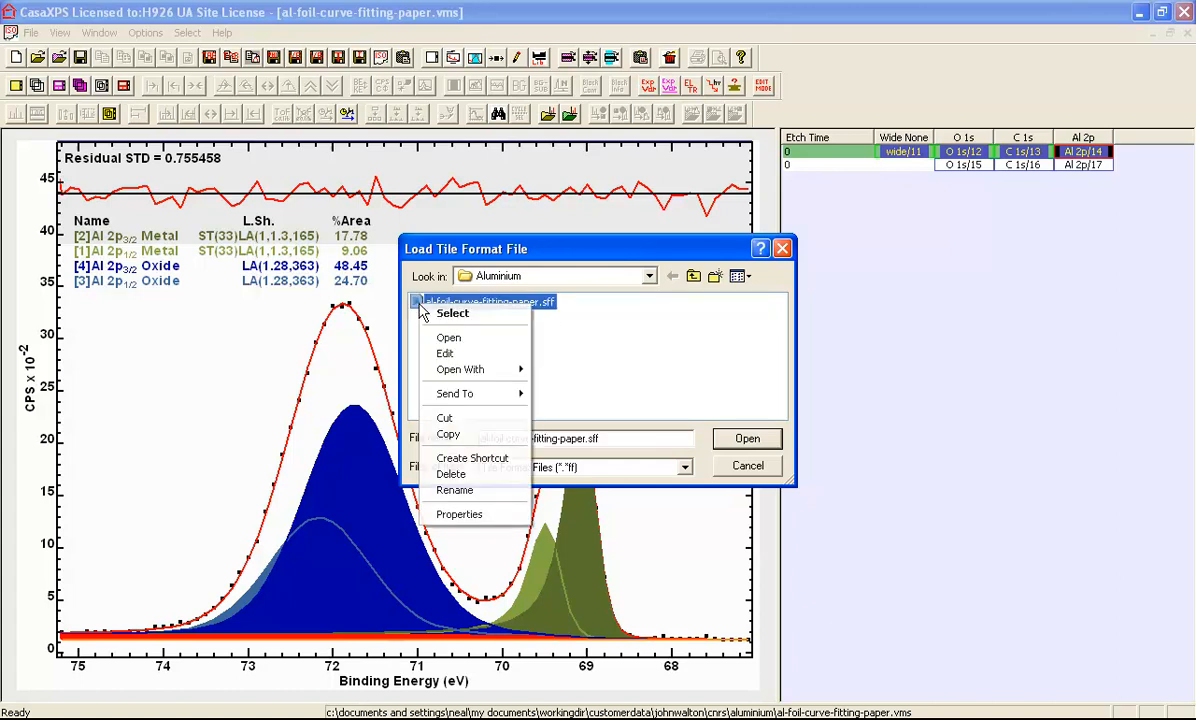
left_click(460, 368)
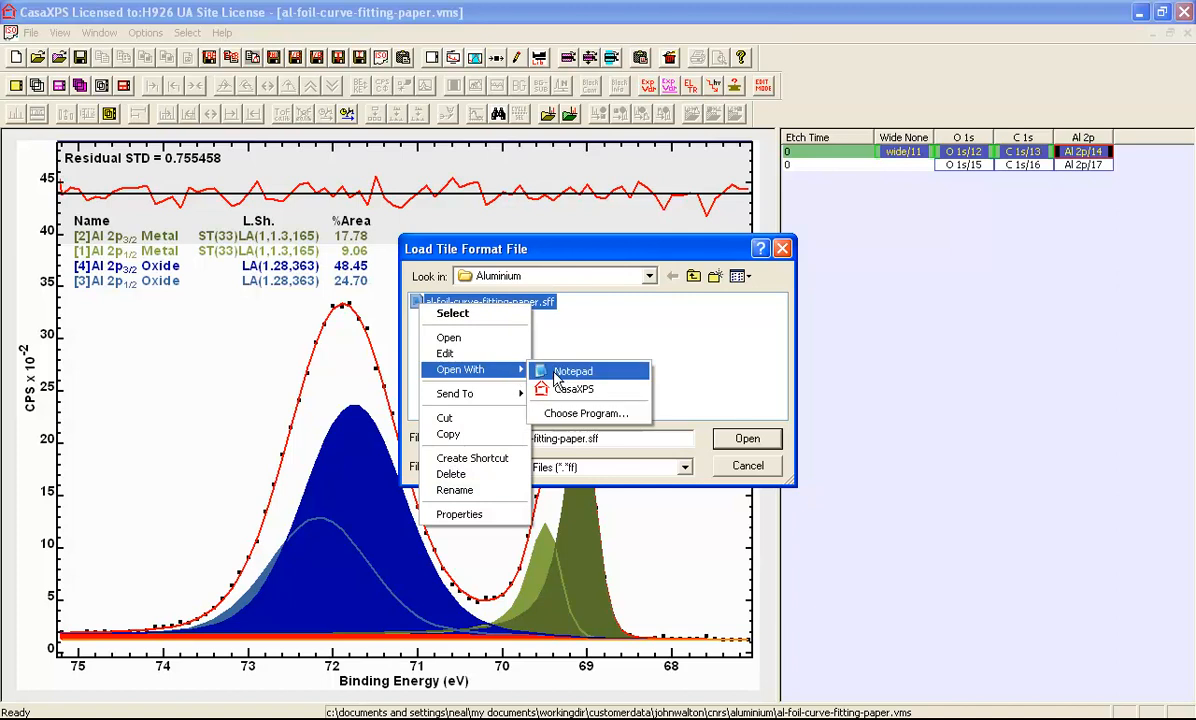
left_click(576, 370)
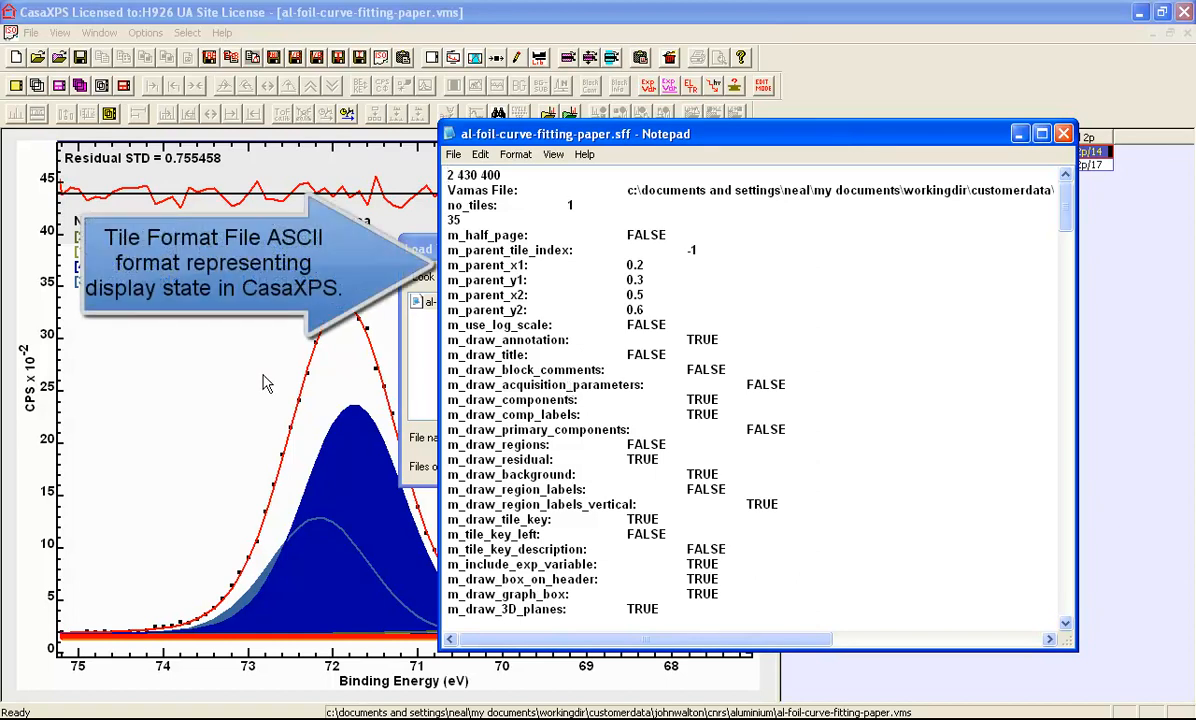
mouse_move(300, 416)
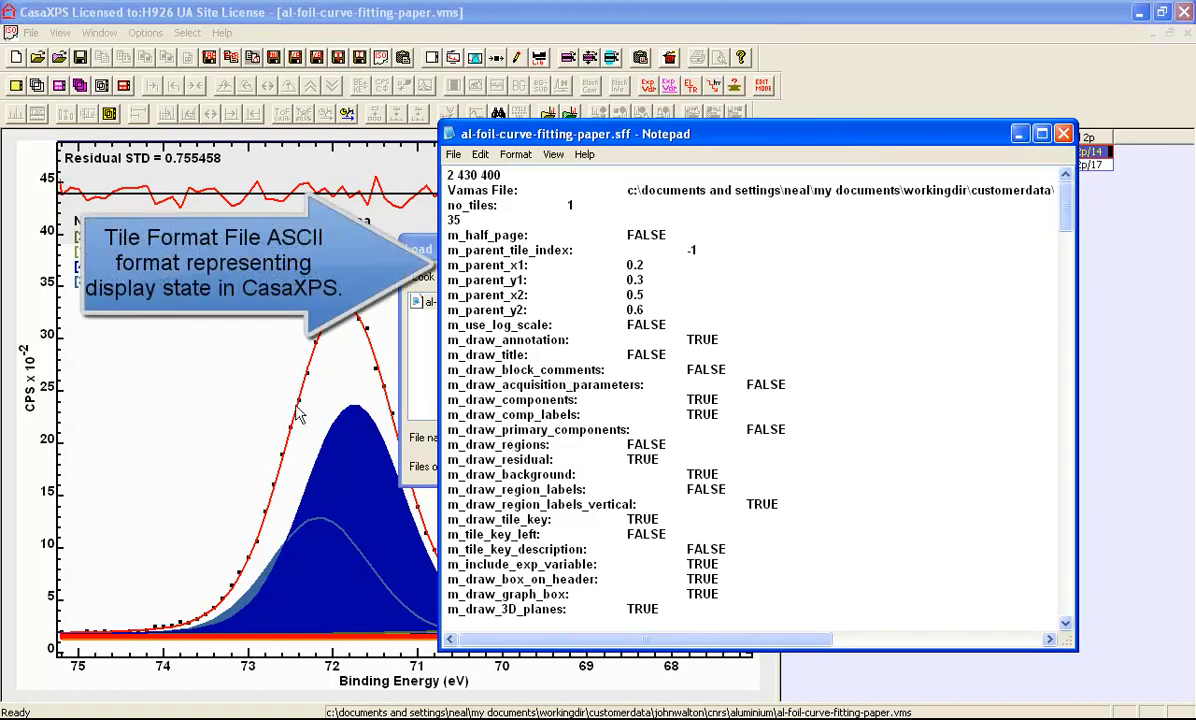
mouse_move(290, 464)
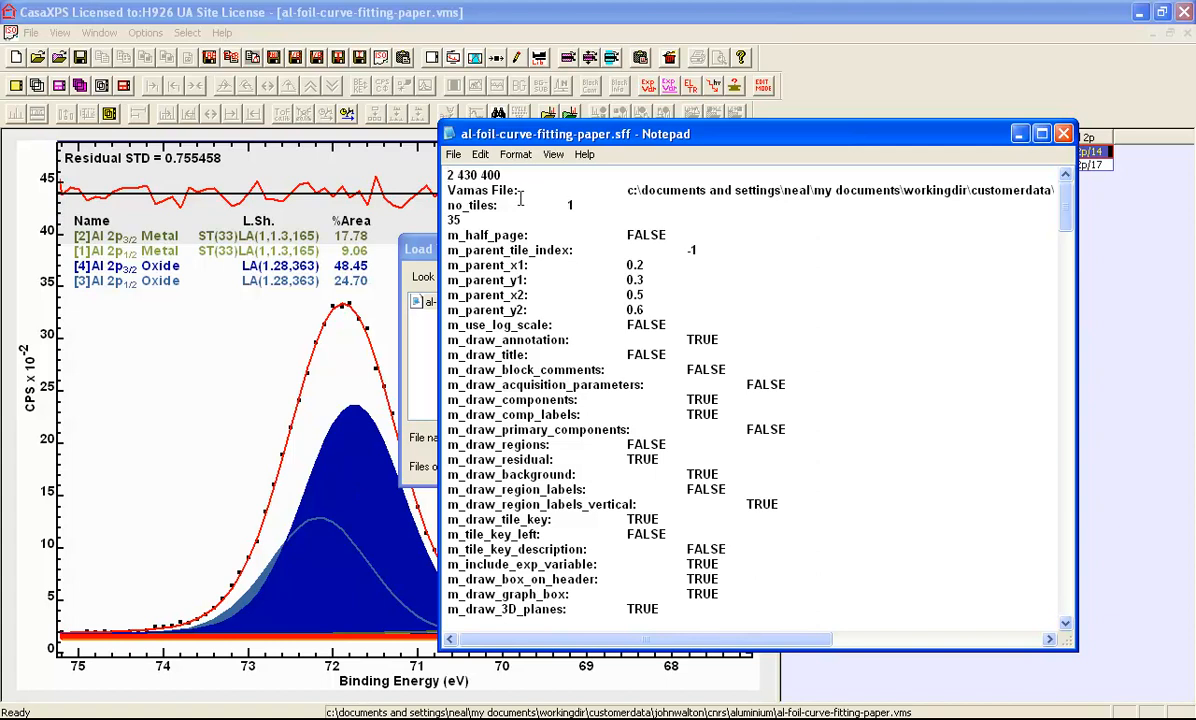
left_click(480, 176)
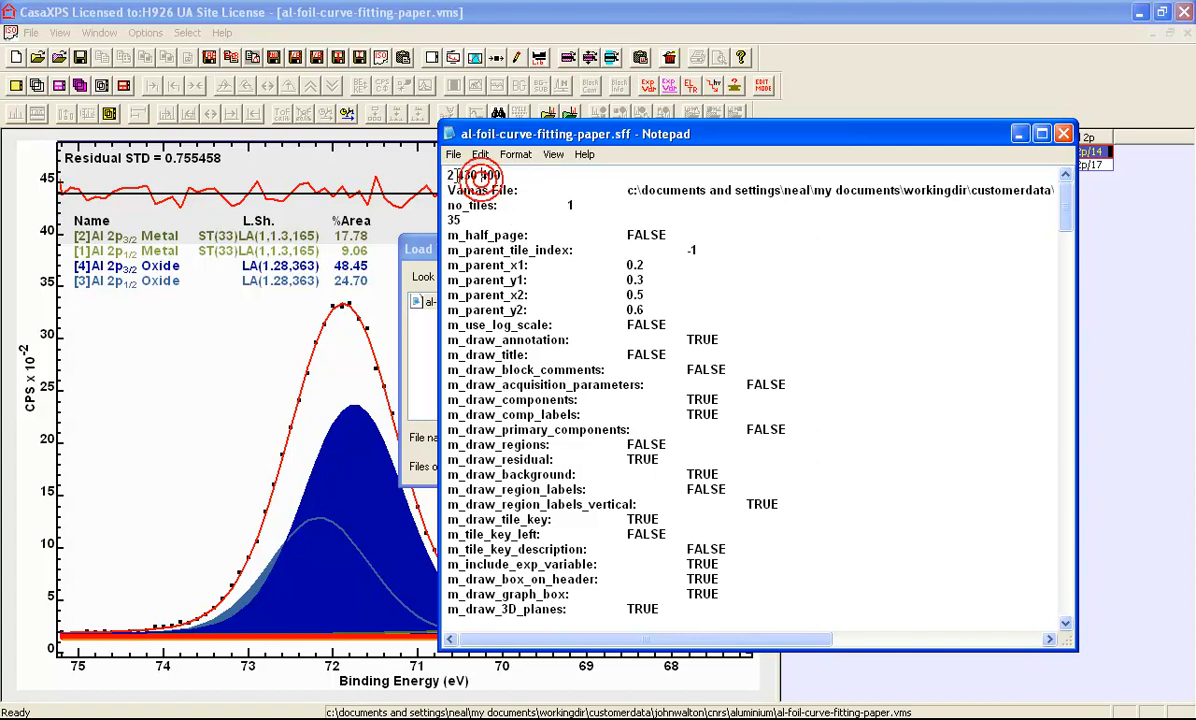
double_click(478, 174)
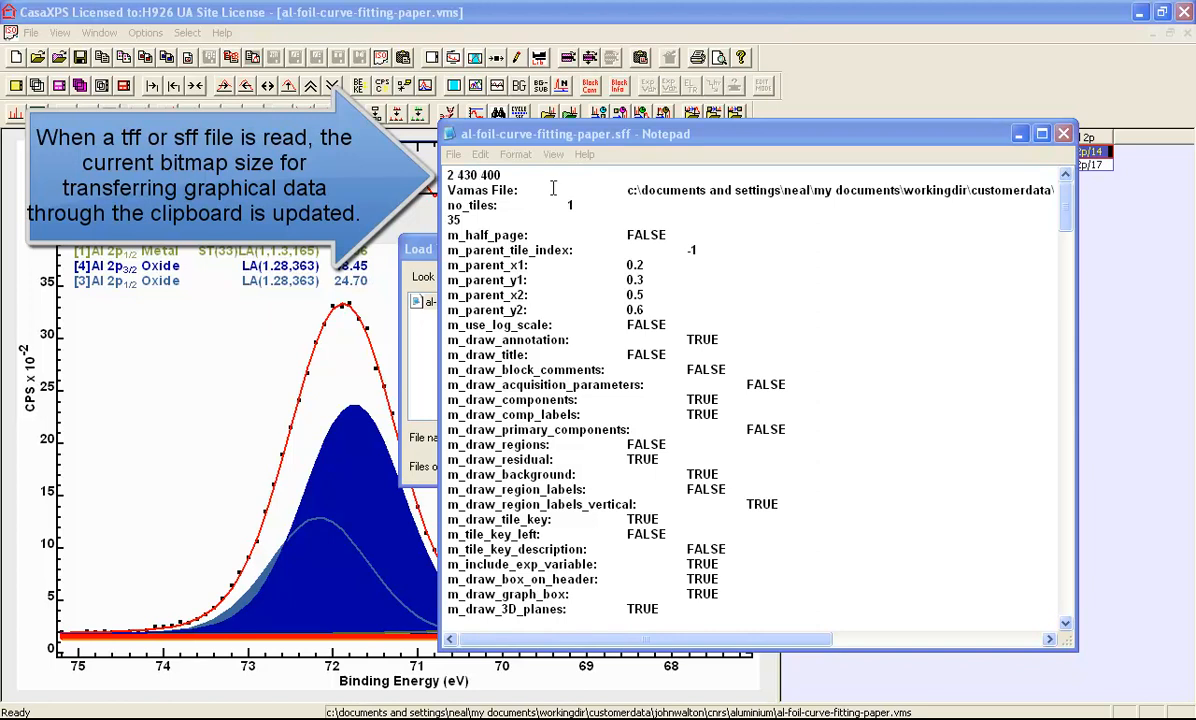
mouse_move(624, 150)
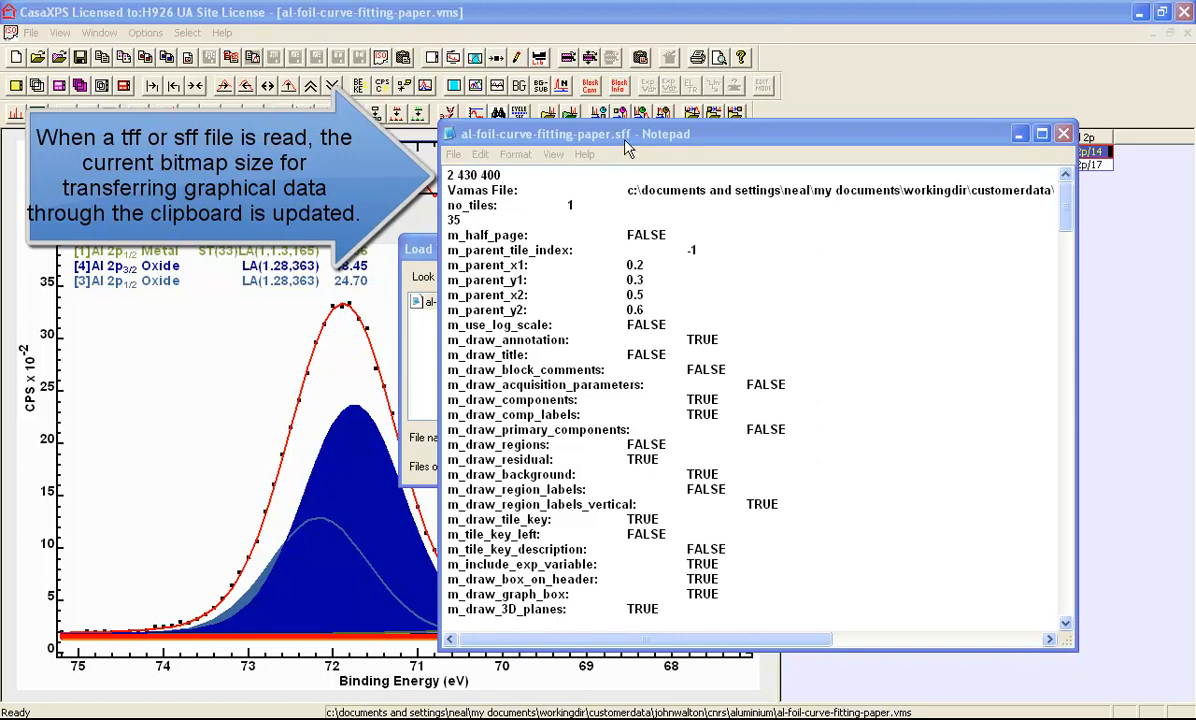
left_click(1062, 132)
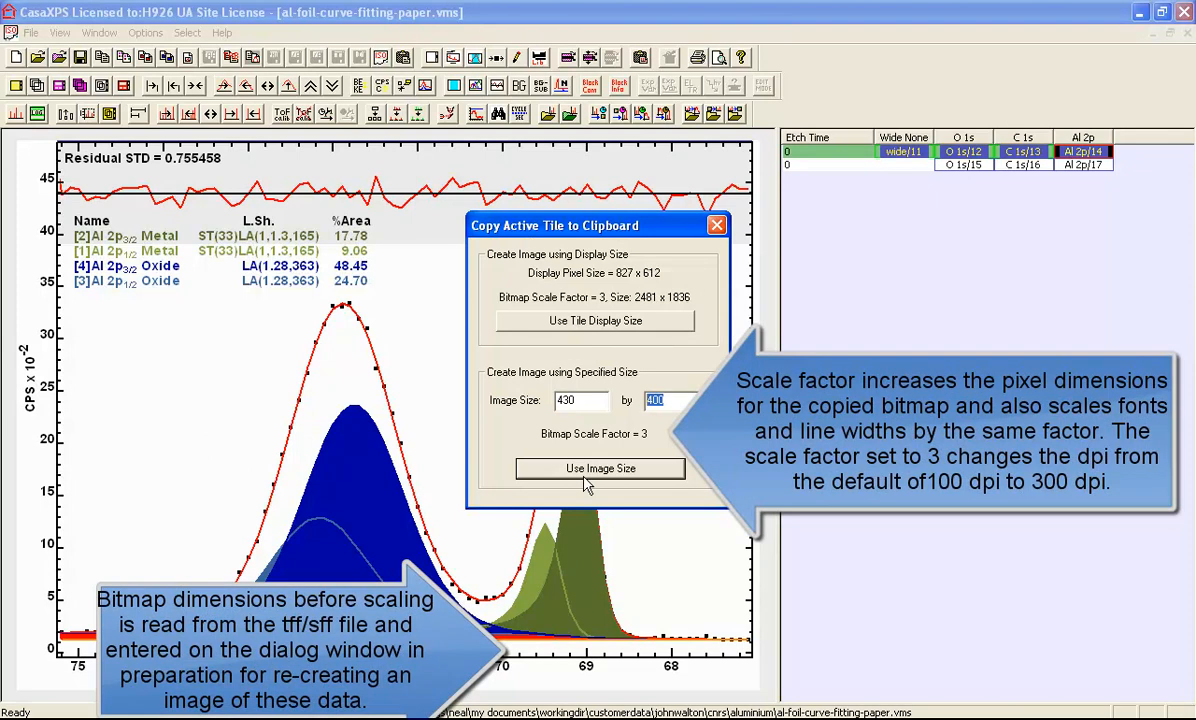
mouse_move(520, 478)
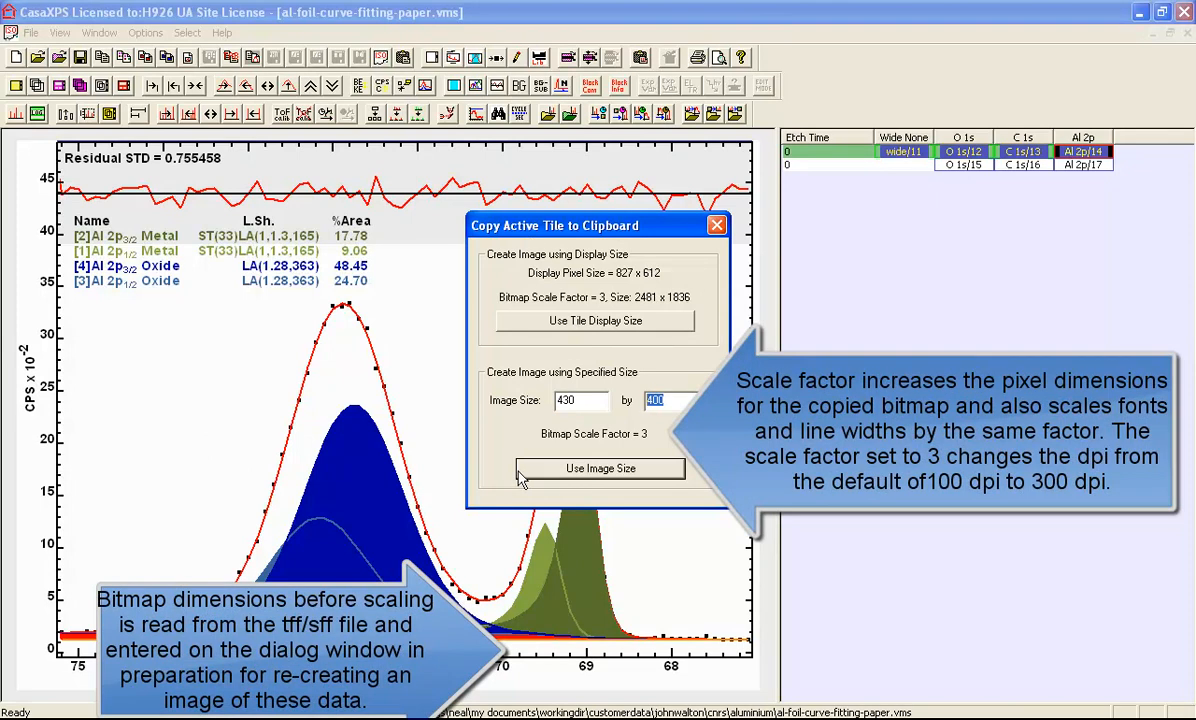
mouse_move(596, 474)
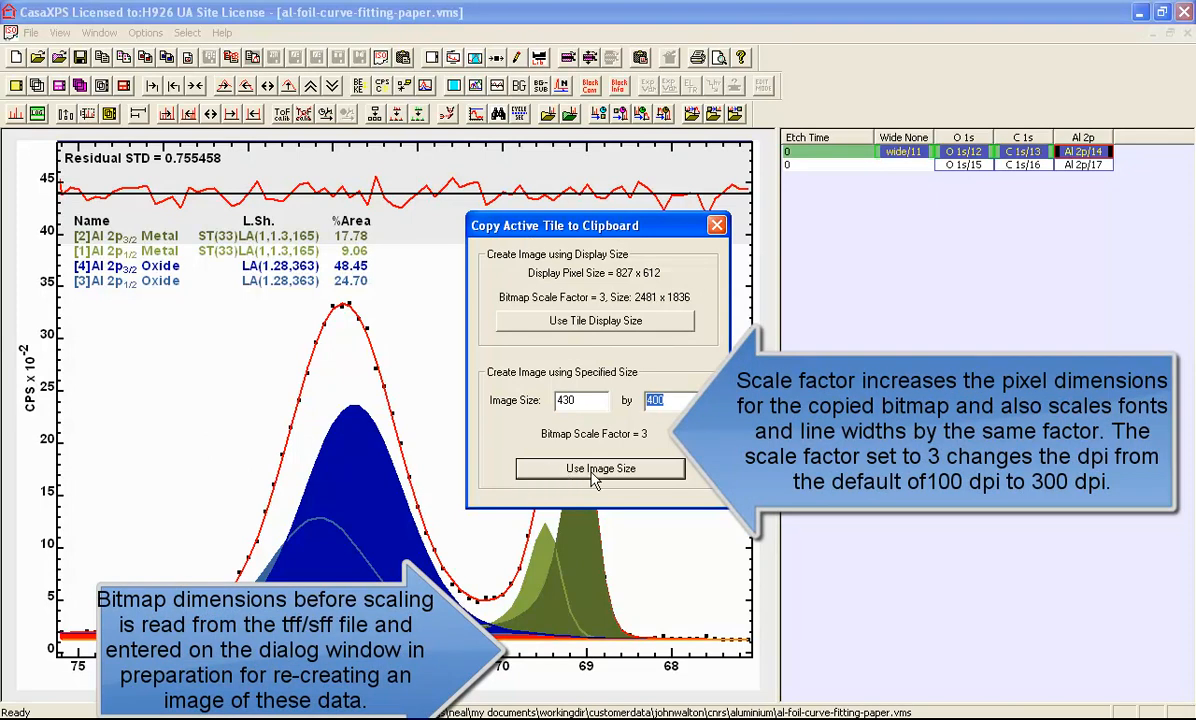
Step: Copy the active Al 2p tile to the clipboard using the 430 by 400 image size
left_click(580, 400)
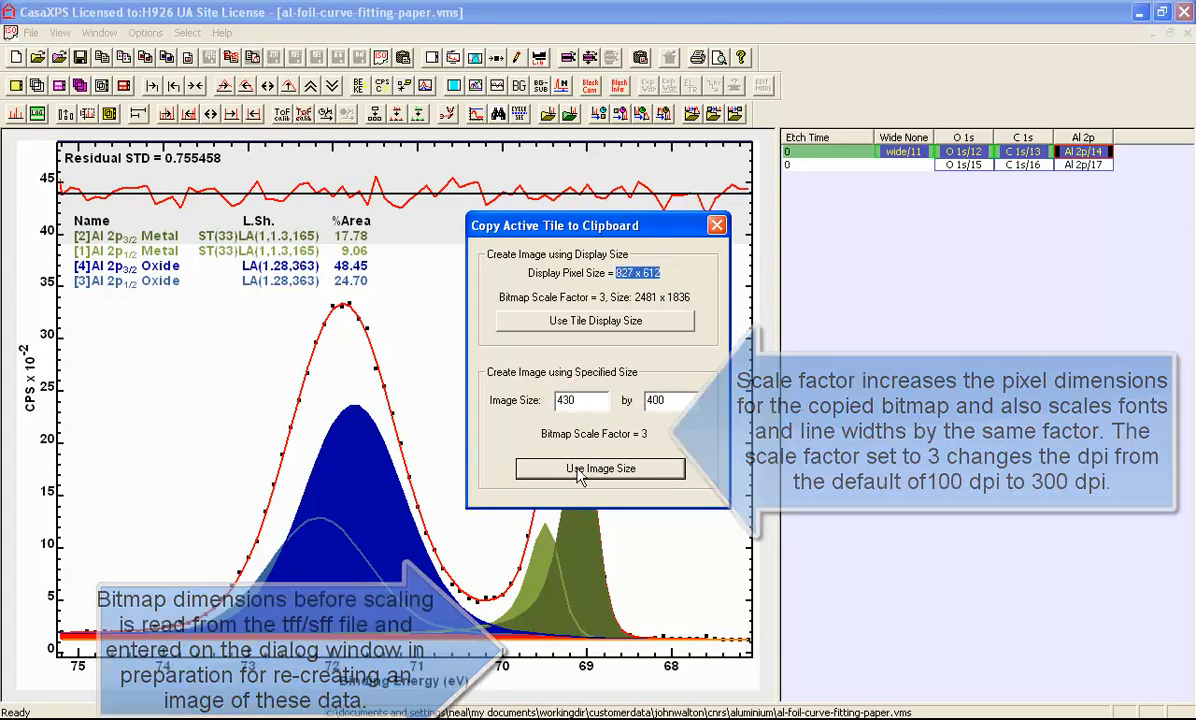
left_click(600, 468)
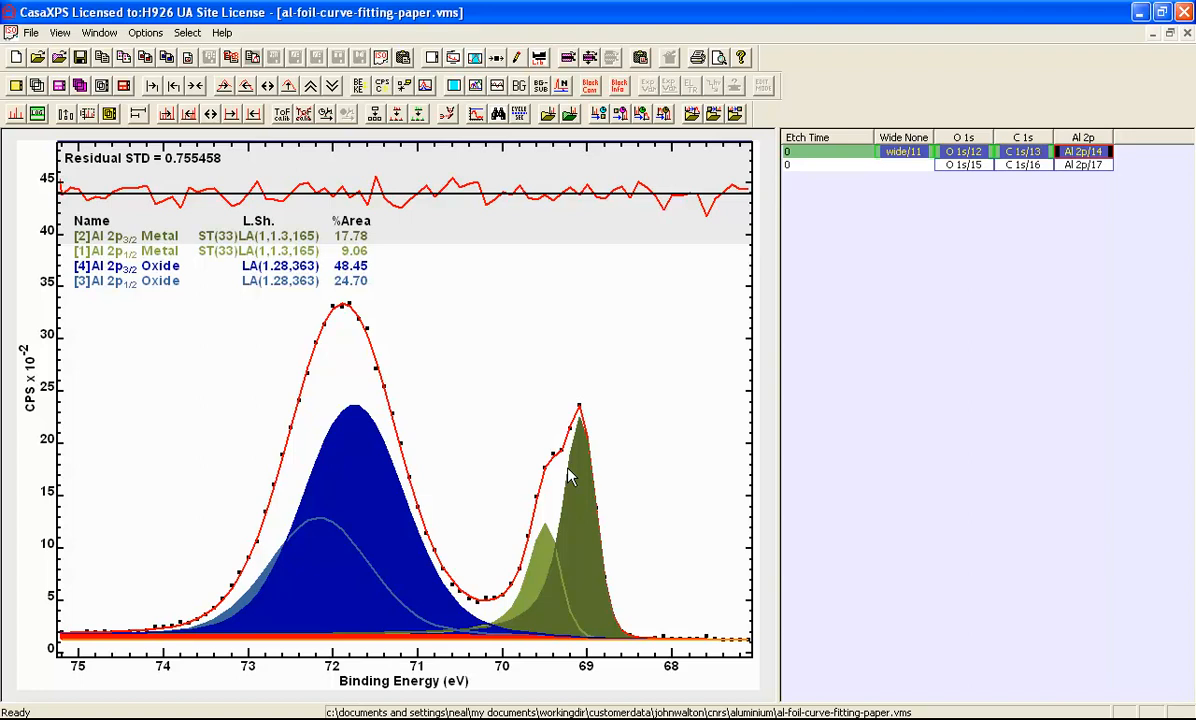
mouse_move(660, 592)
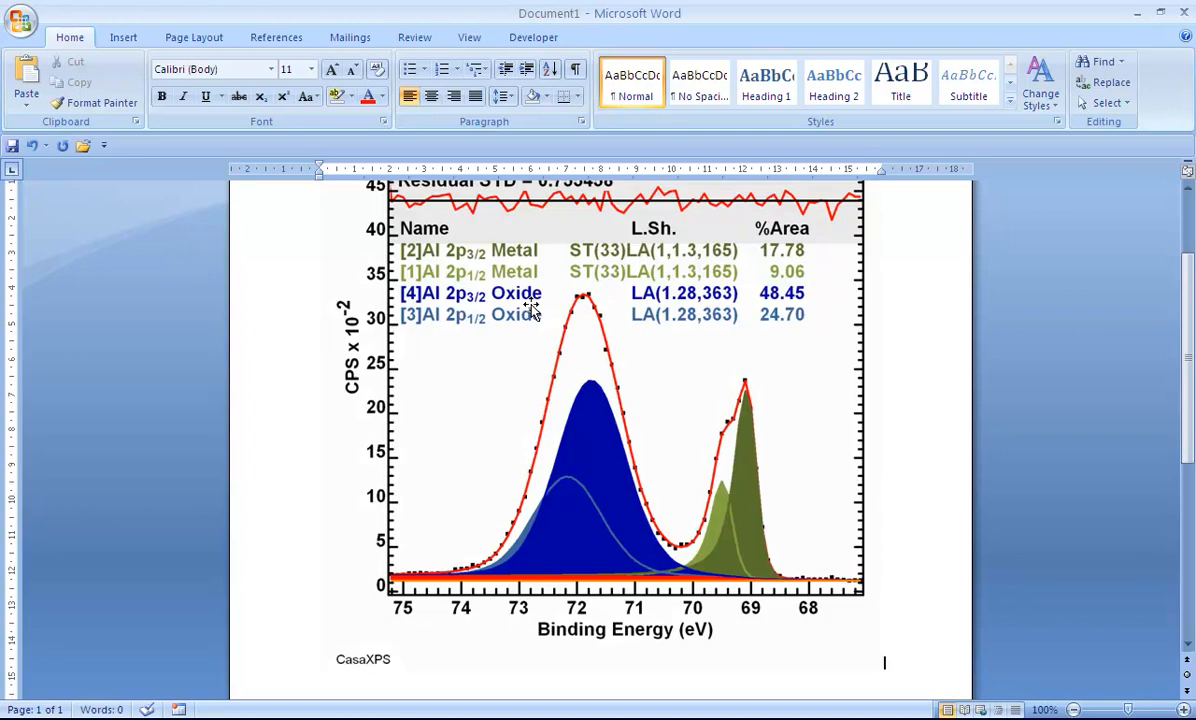
mouse_move(624, 330)
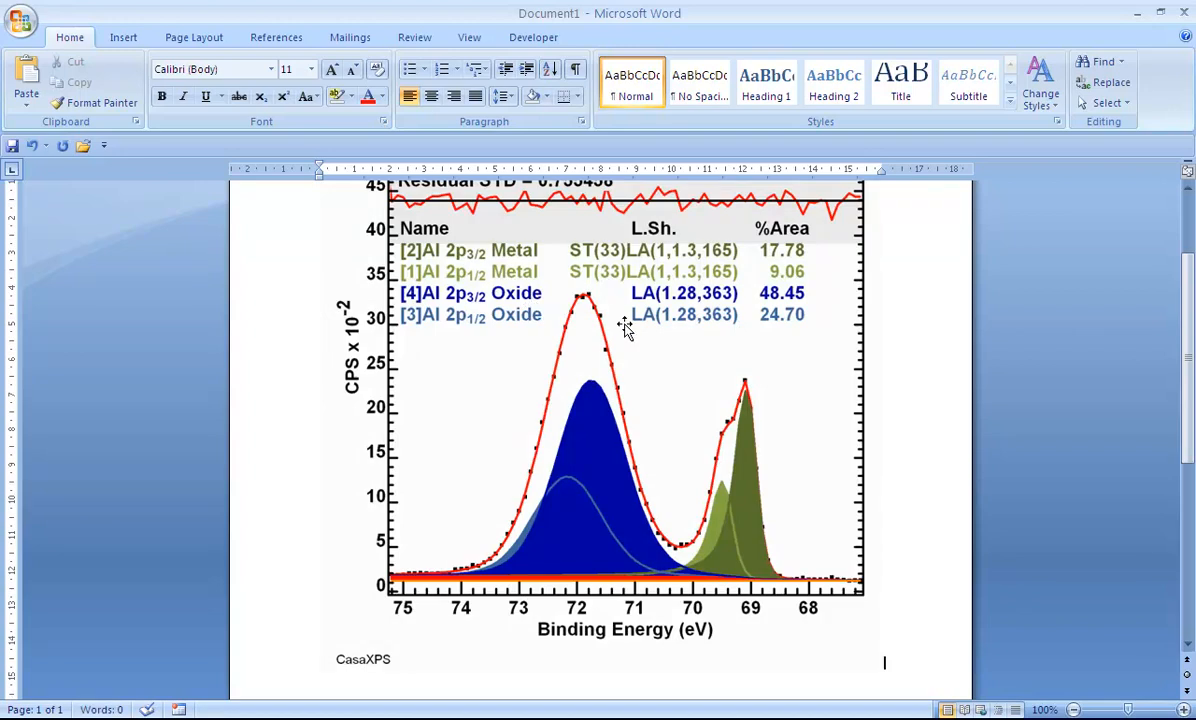
mouse_move(684, 364)
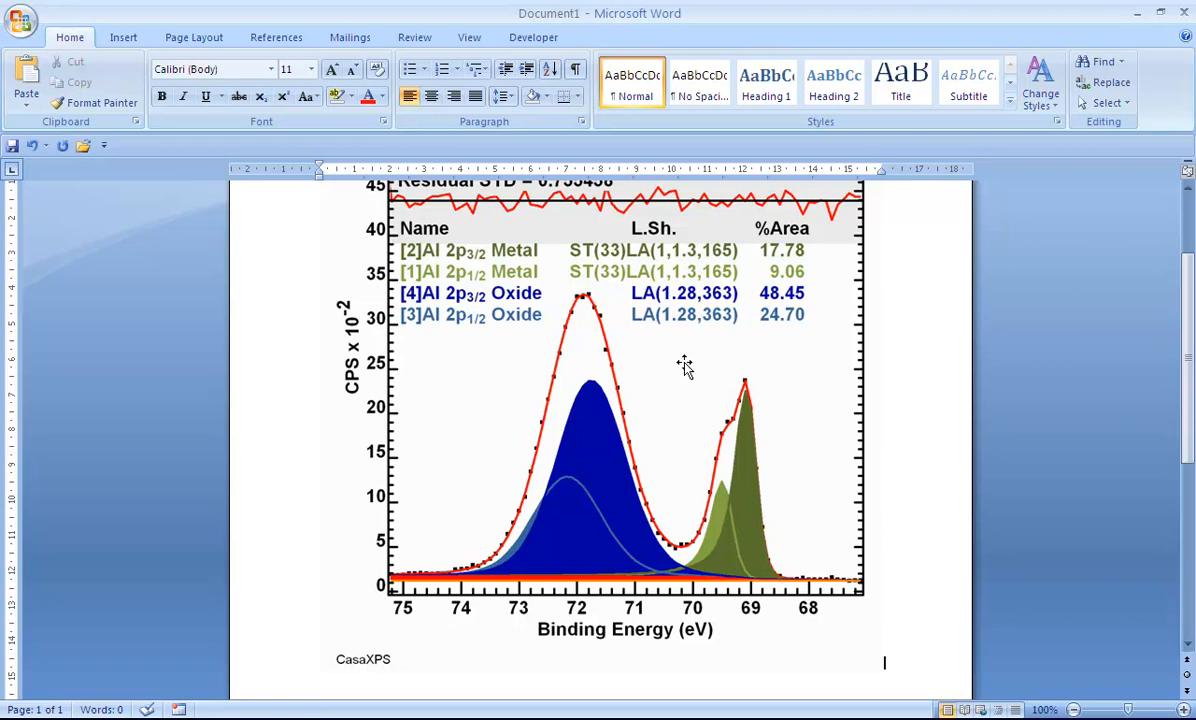